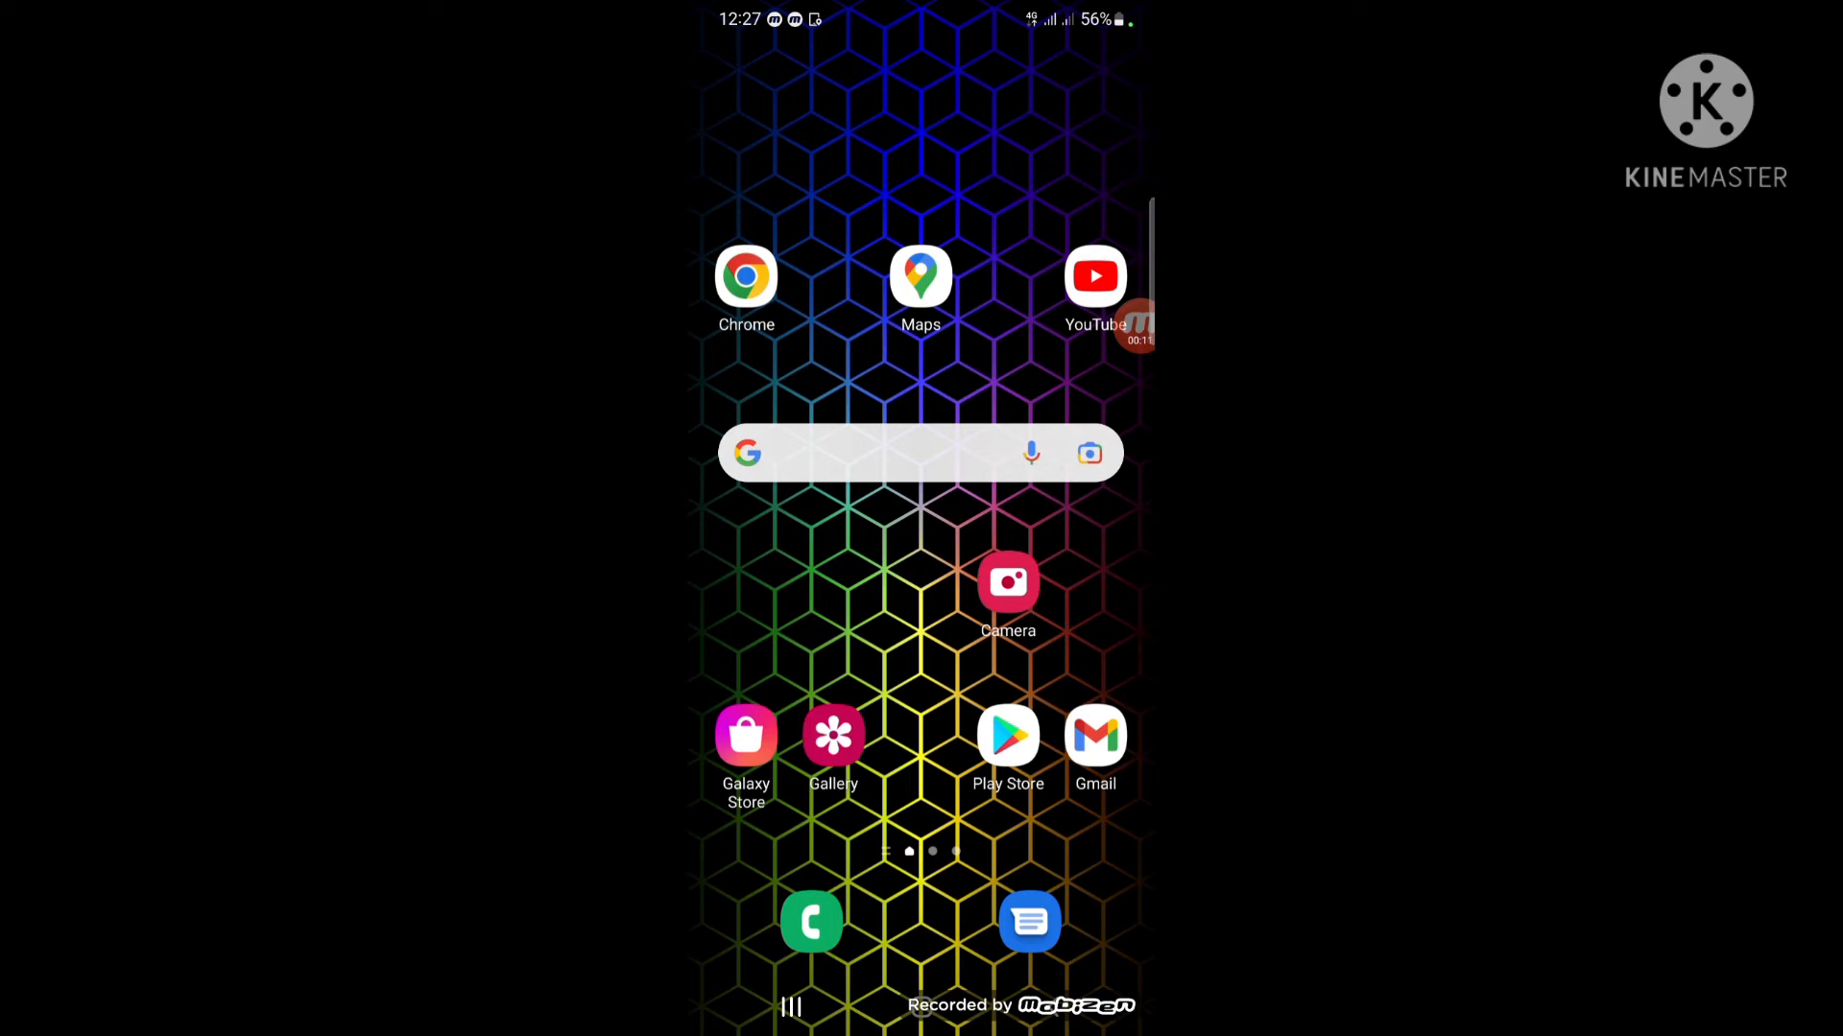
- Swipe down on the home screen to reveal notifications and quick settings
scroll("left", 3)
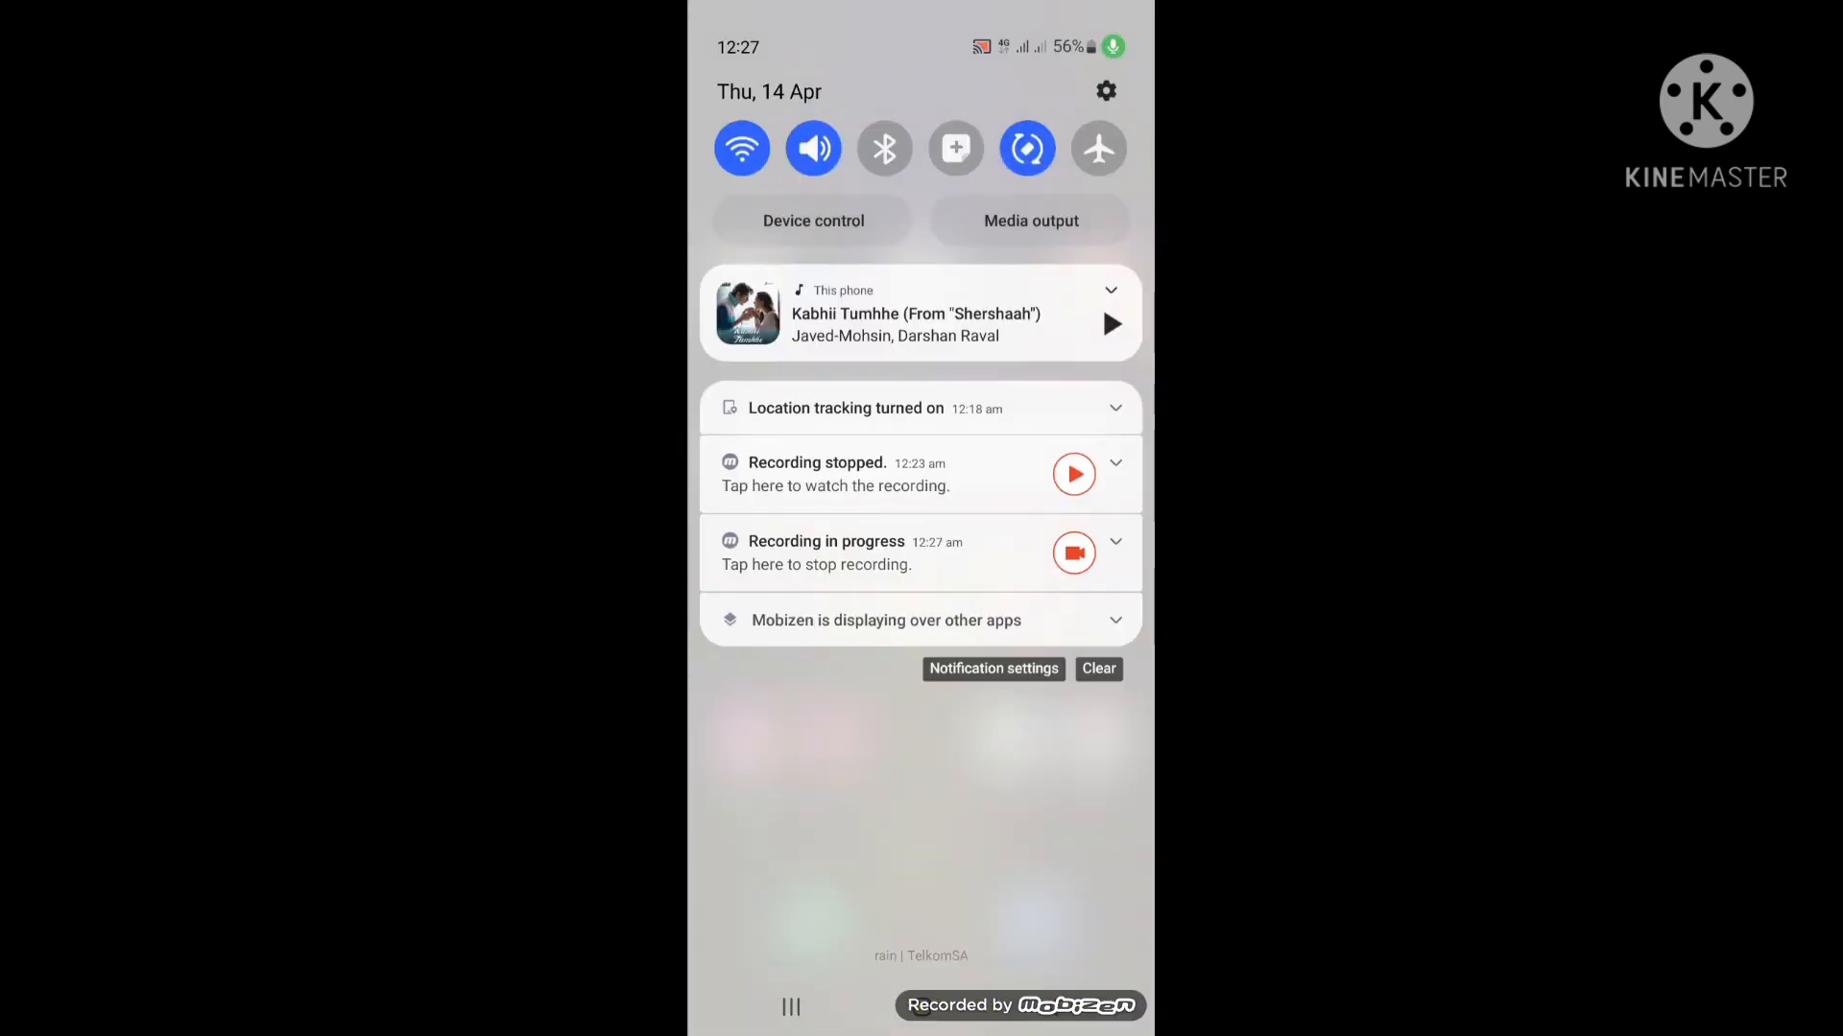
- Open Settings from the gear icon and scroll the list down toward Accounts and backup
left_click(1104, 90)
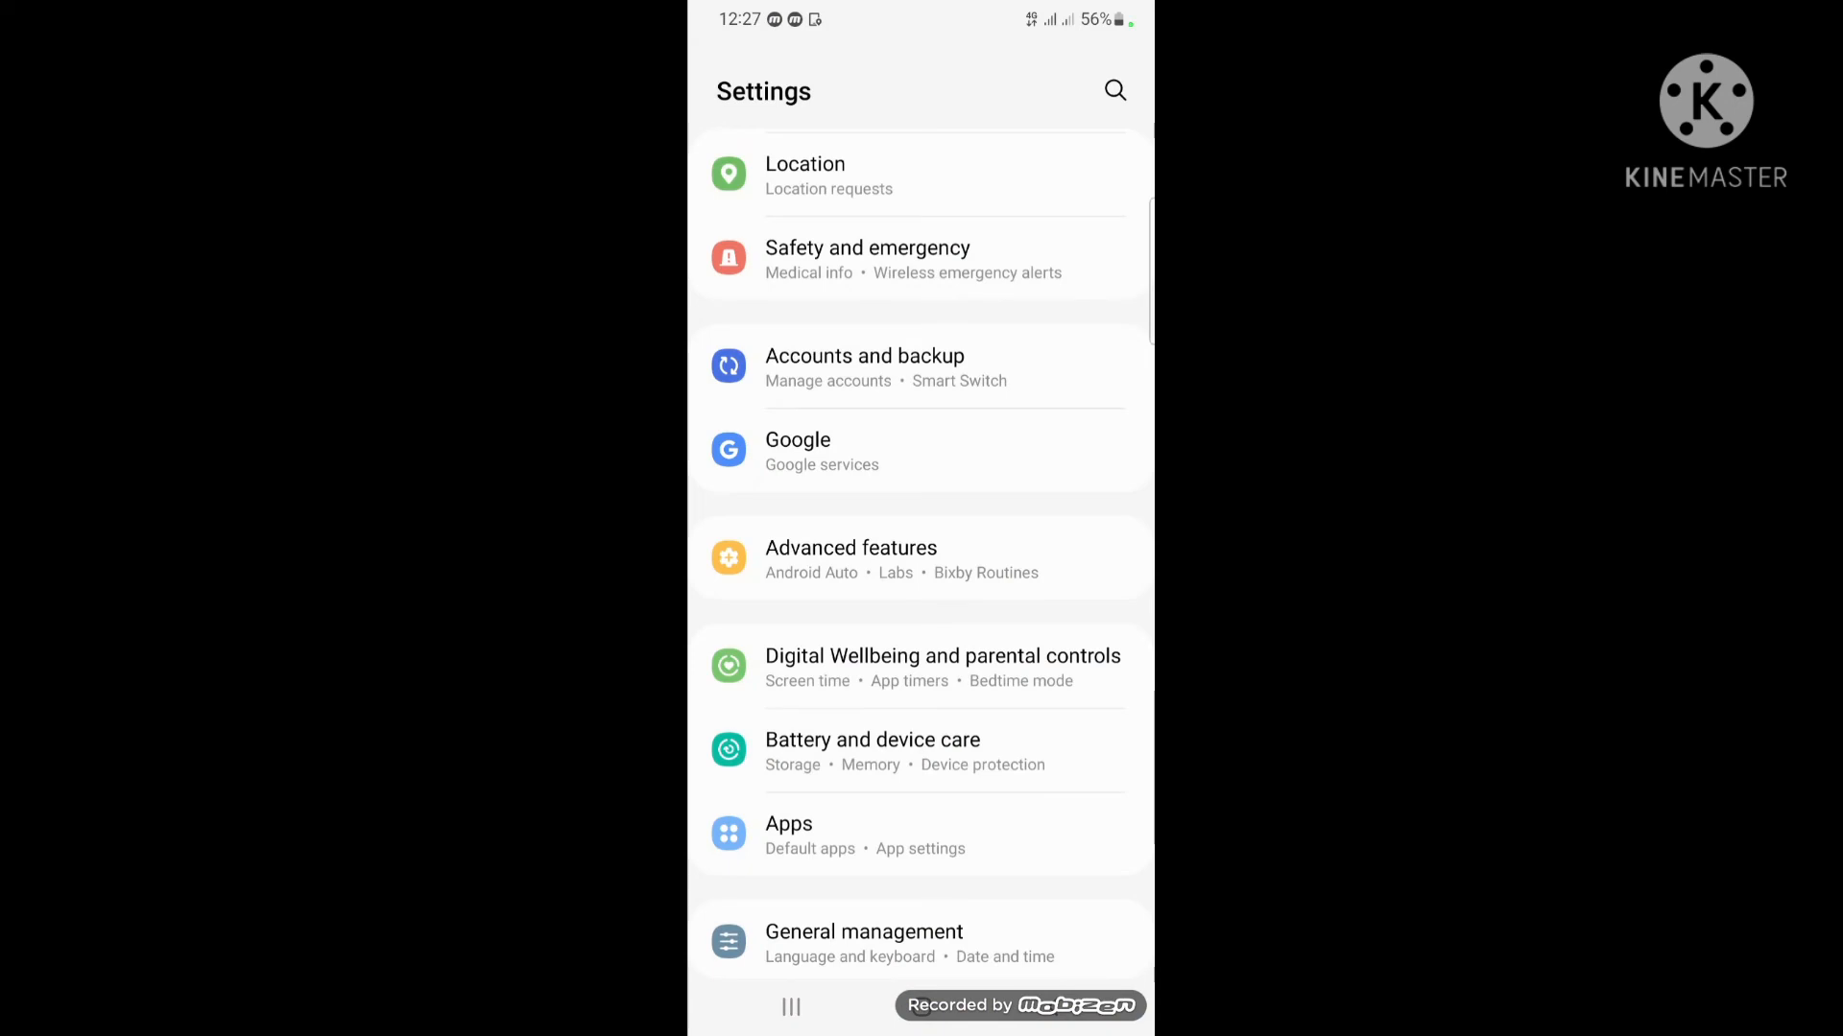
scroll("down", 3)
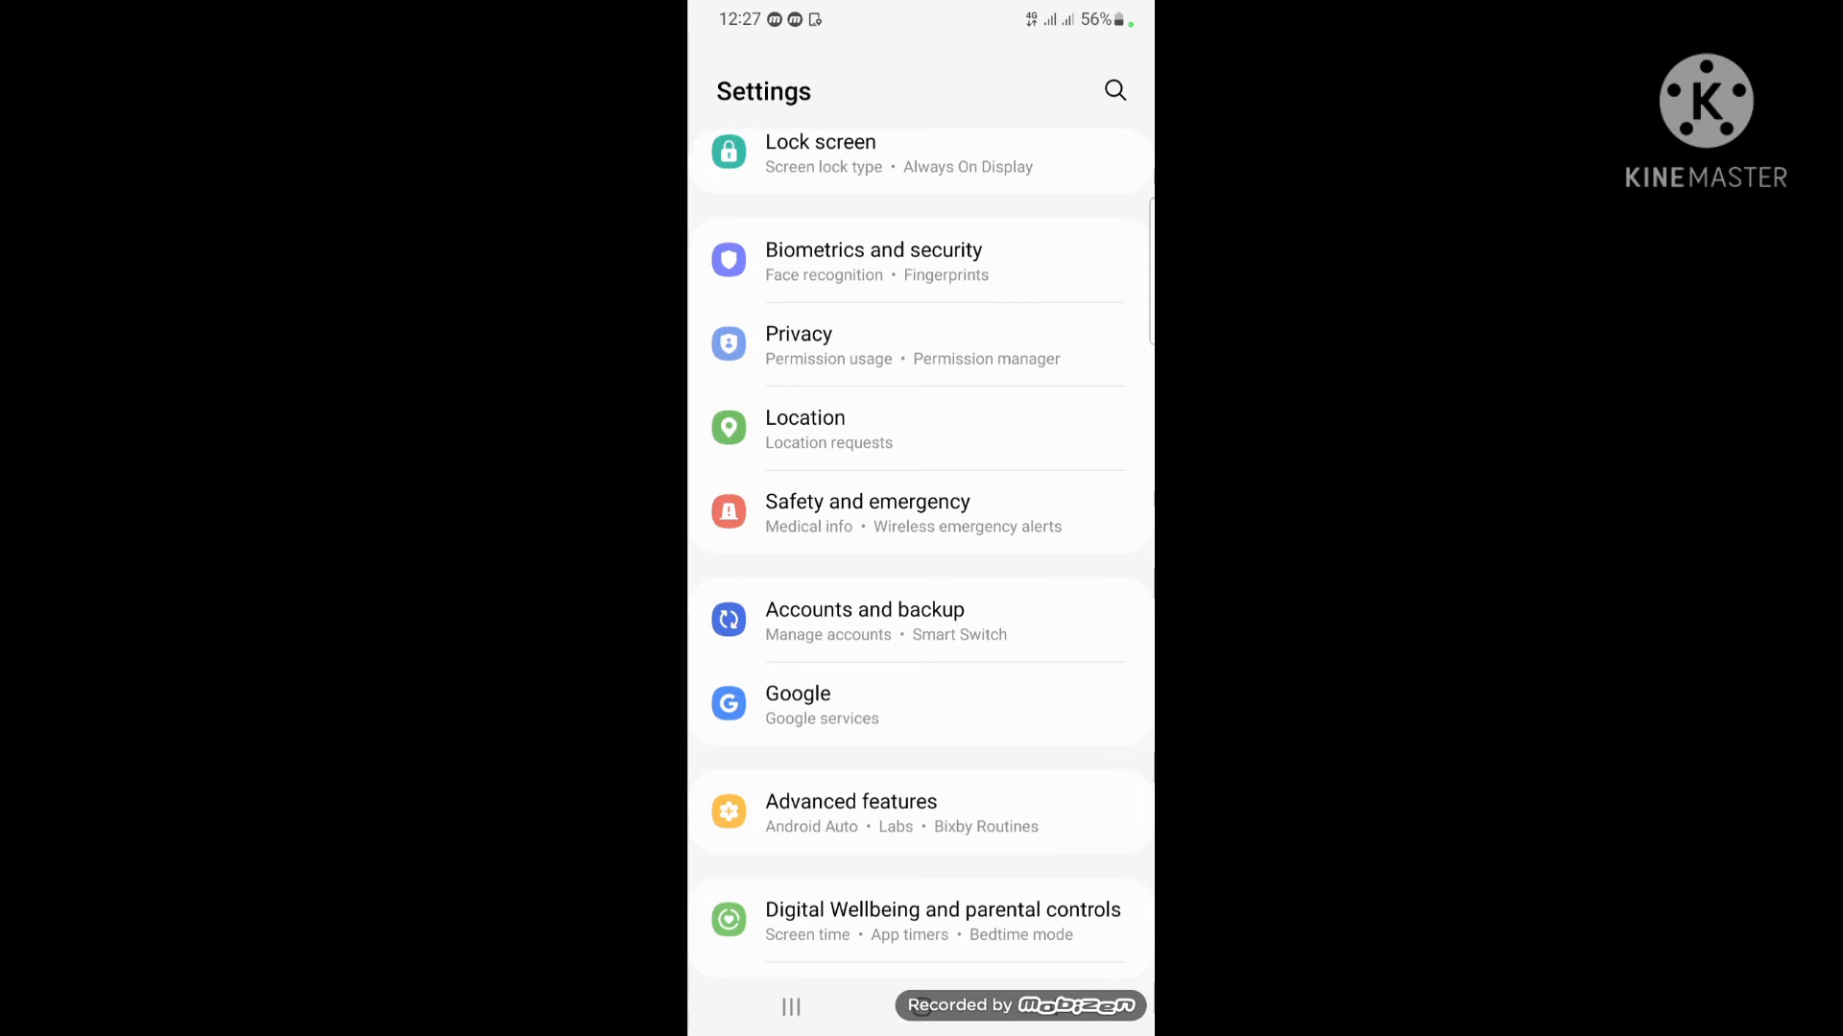
- Go to Accounts and backup to reach Smart Switch's Transfer your data screen
left_click(865, 619)
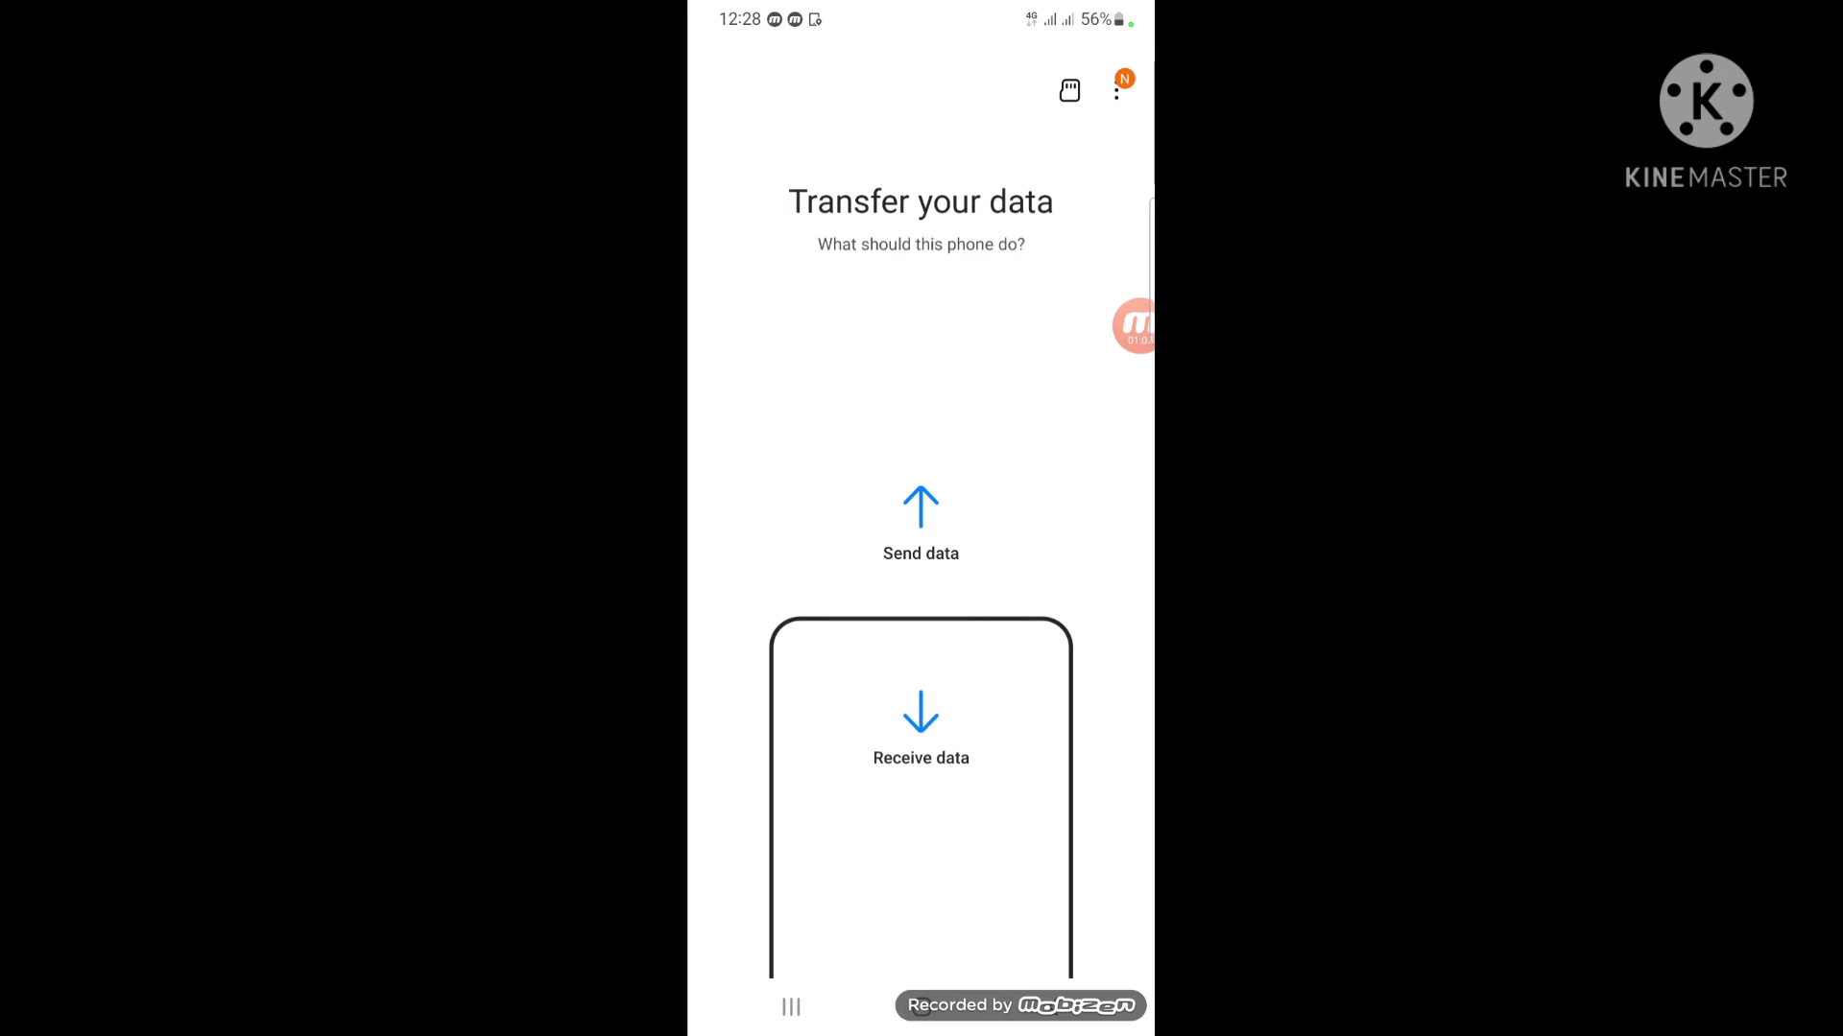
- Choose Receive data, Galaxy/Android as the source, and a Wireless connection
left_click(920, 722)
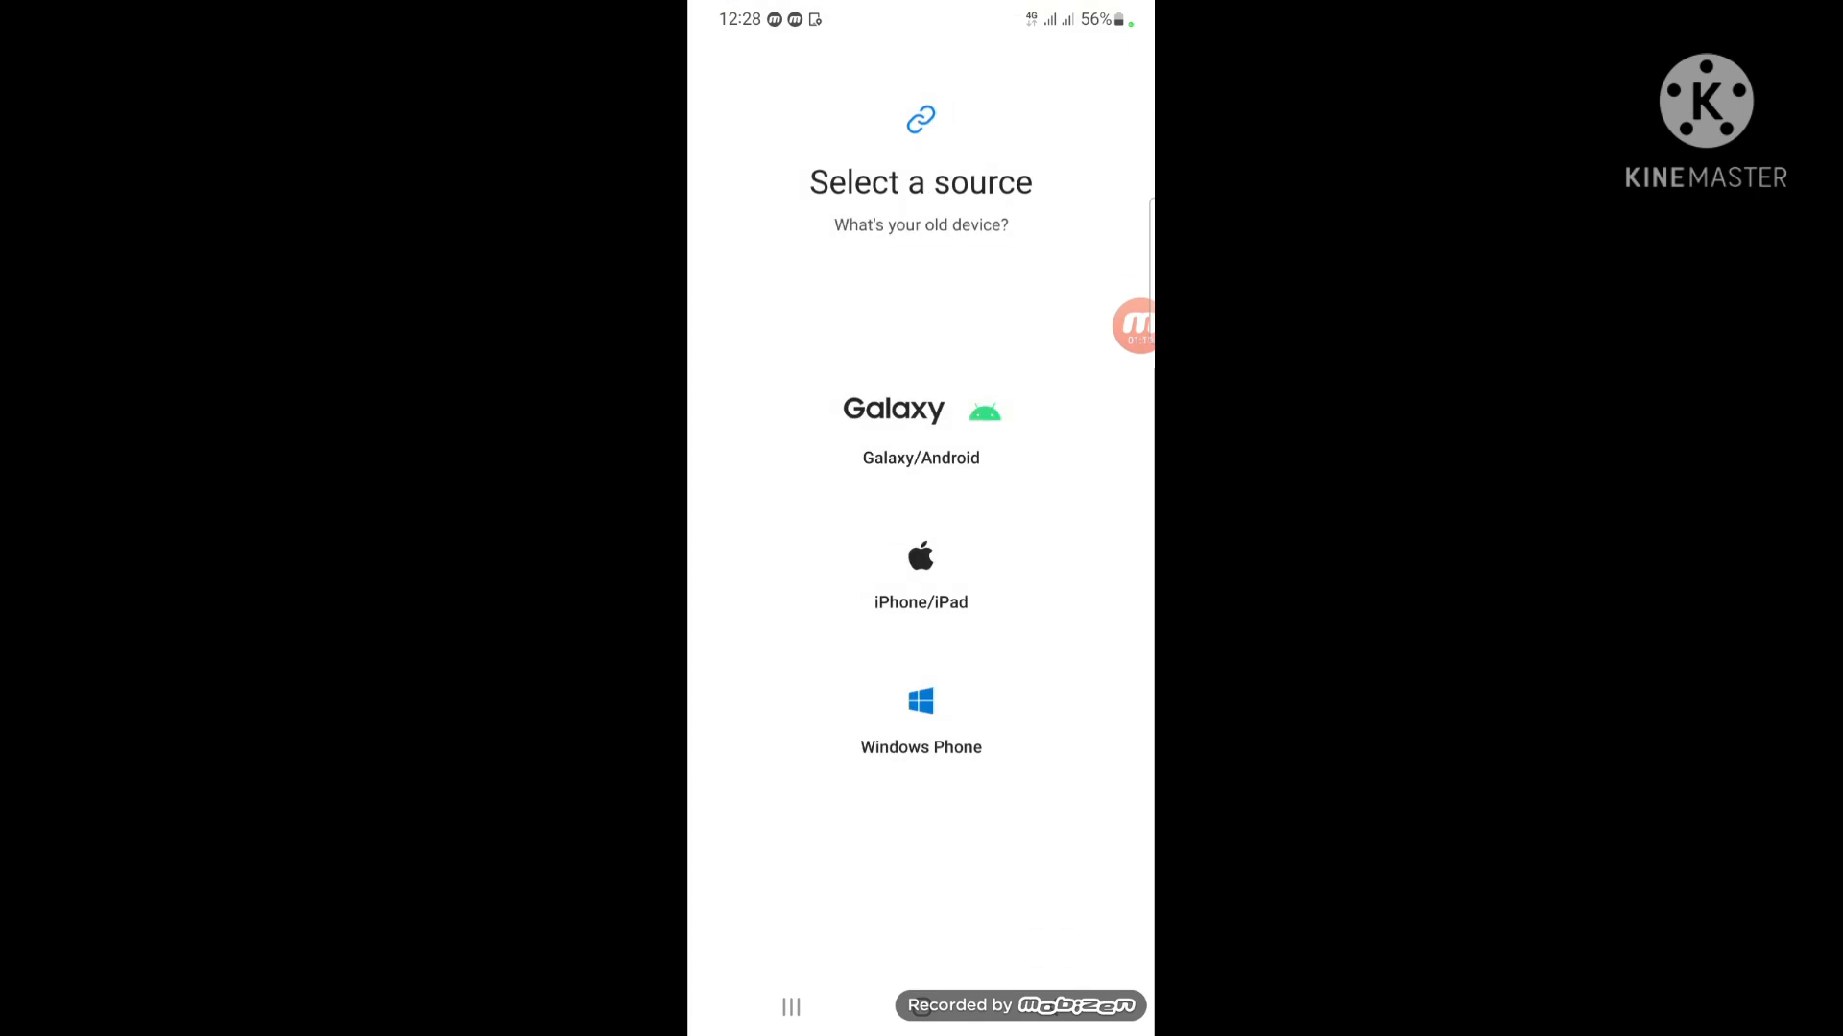
left_click(921, 423)
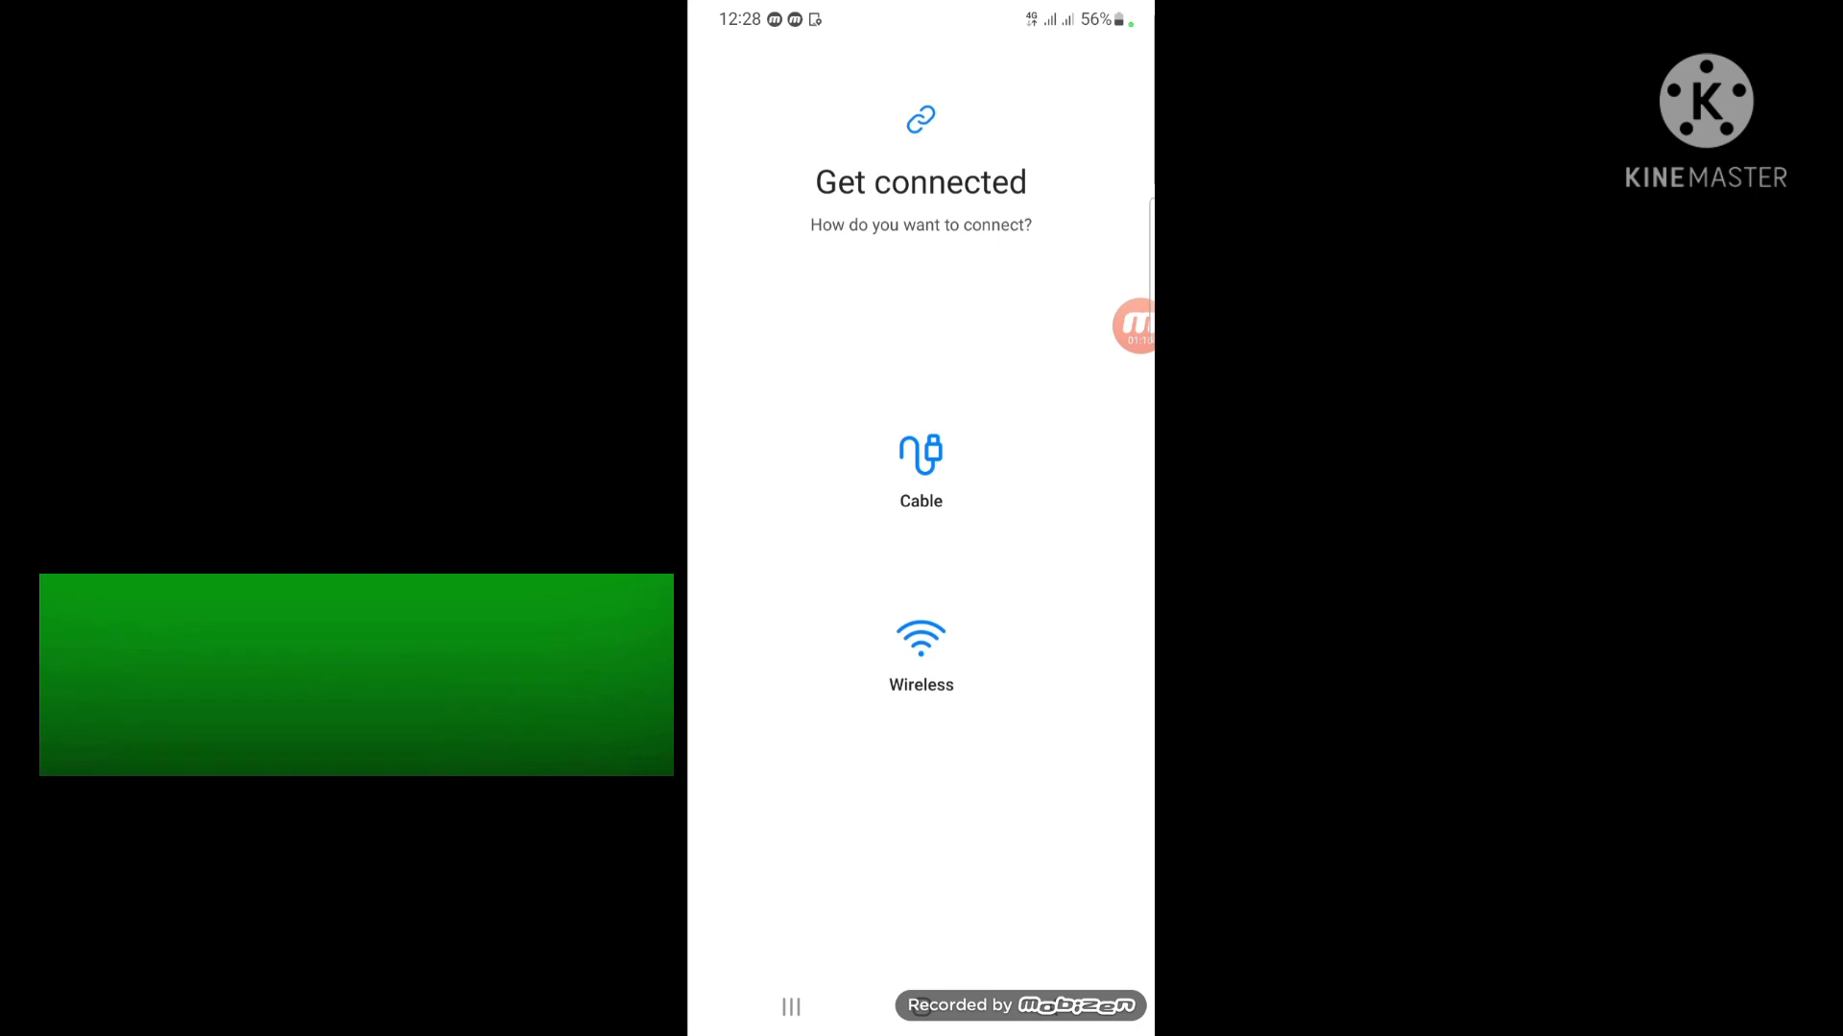
left_click(920, 652)
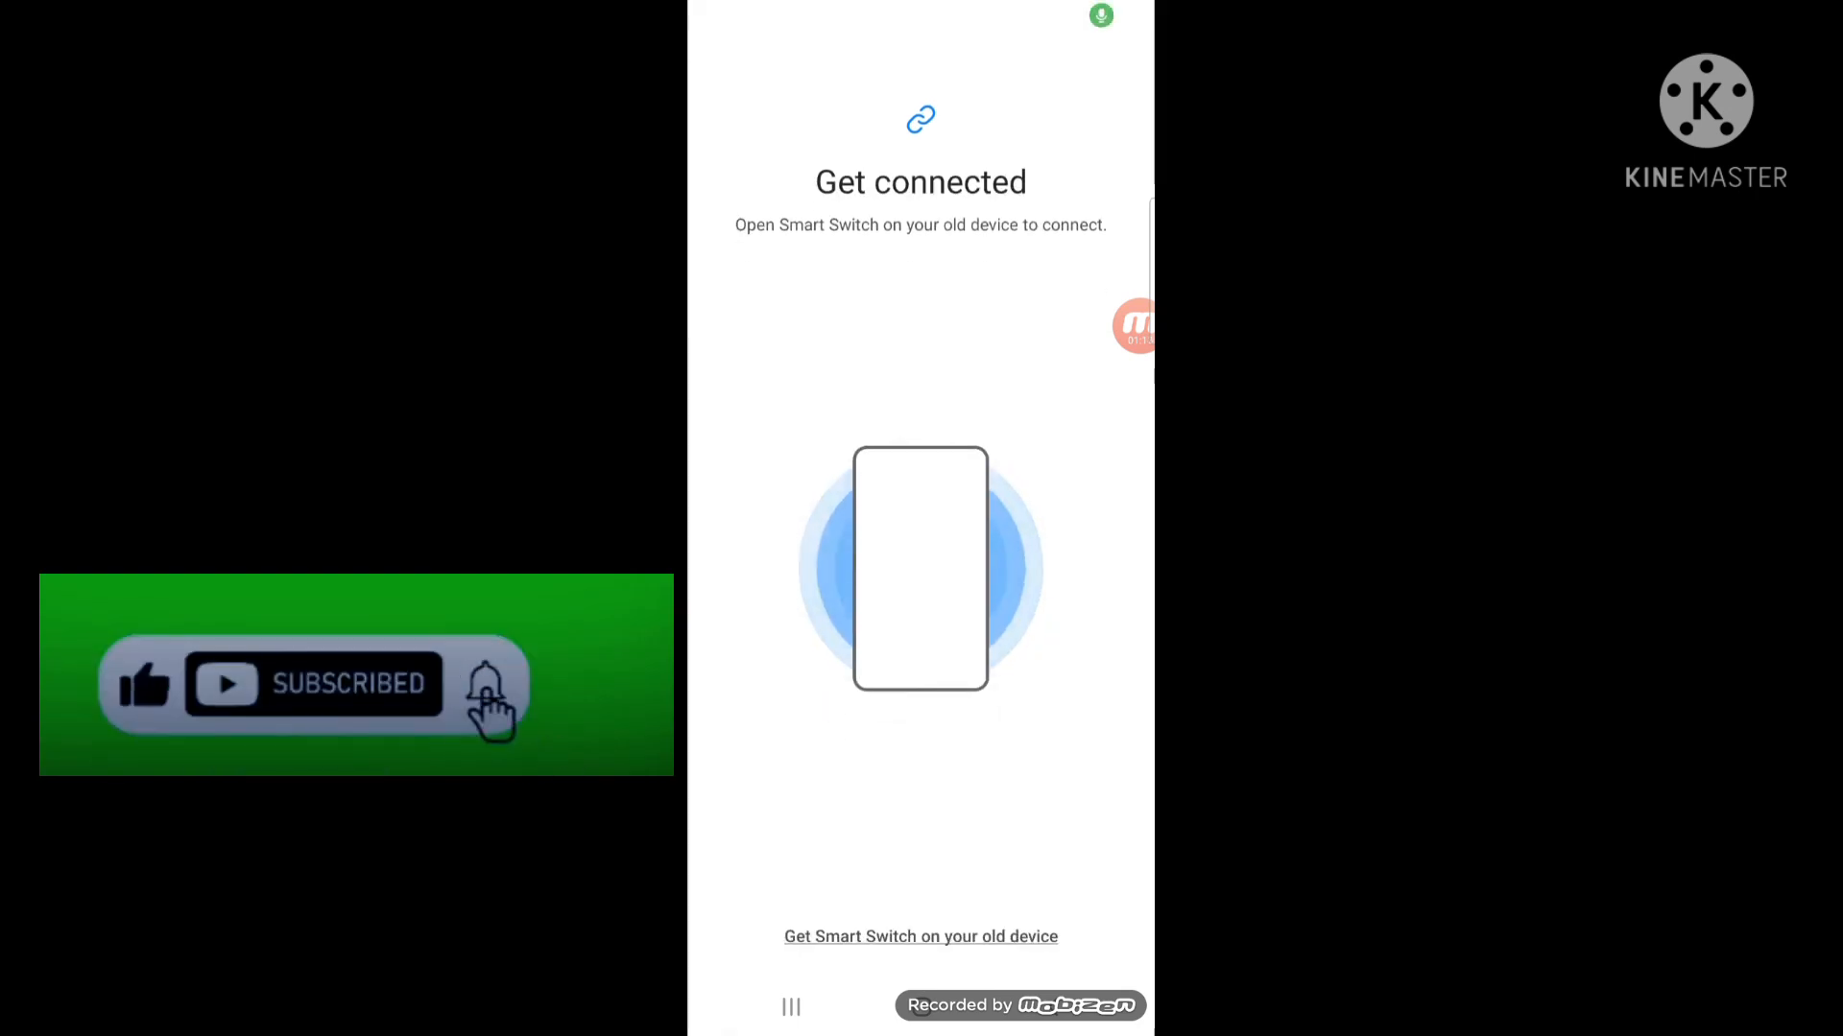